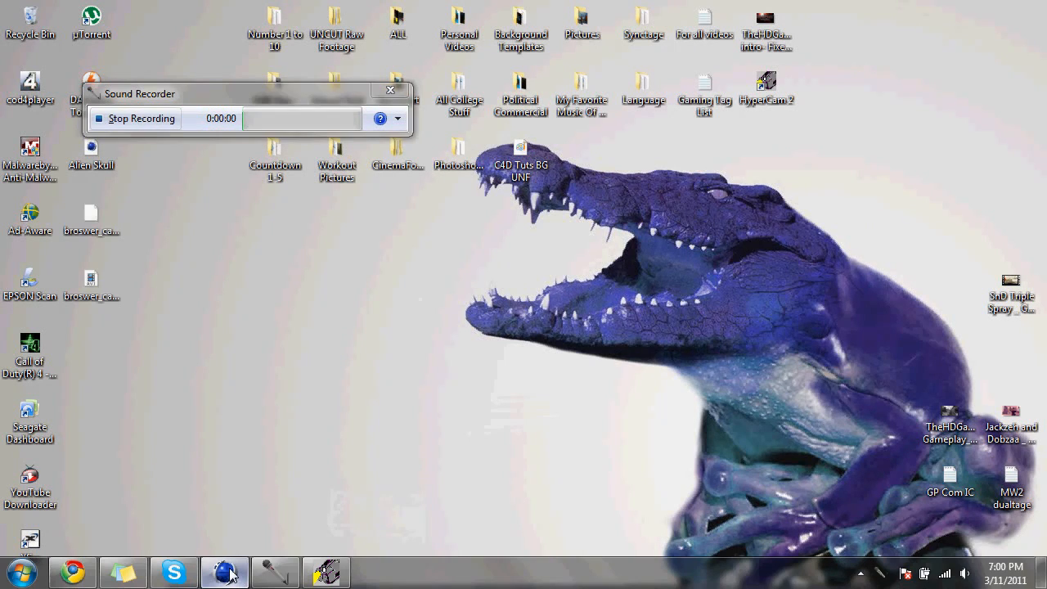
Step: Bring up CINEMA 4D from the Windows taskbar with a new empty scene
click(323, 571)
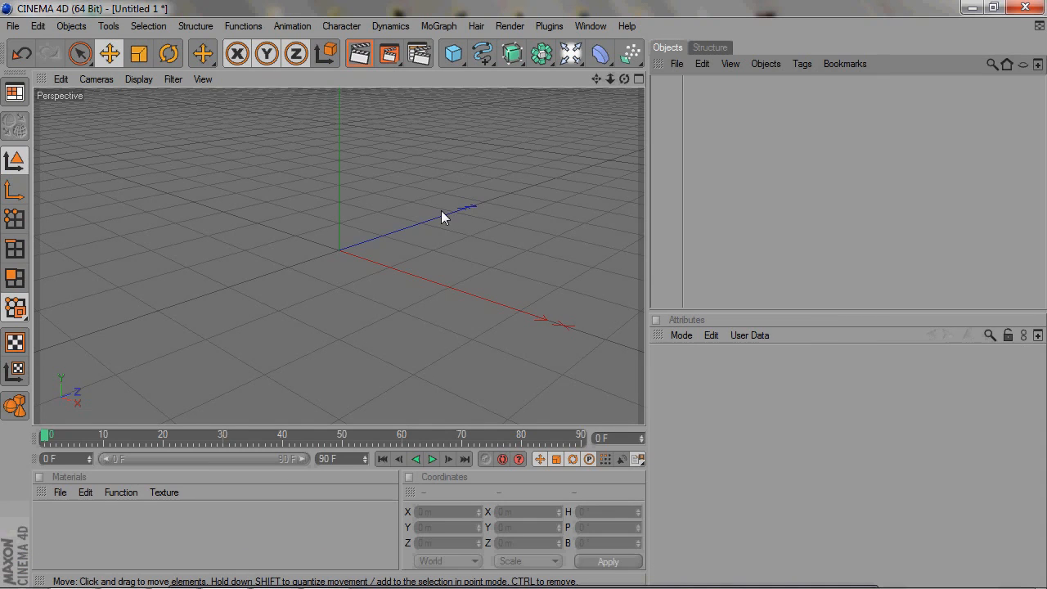
mouse_move(663, 73)
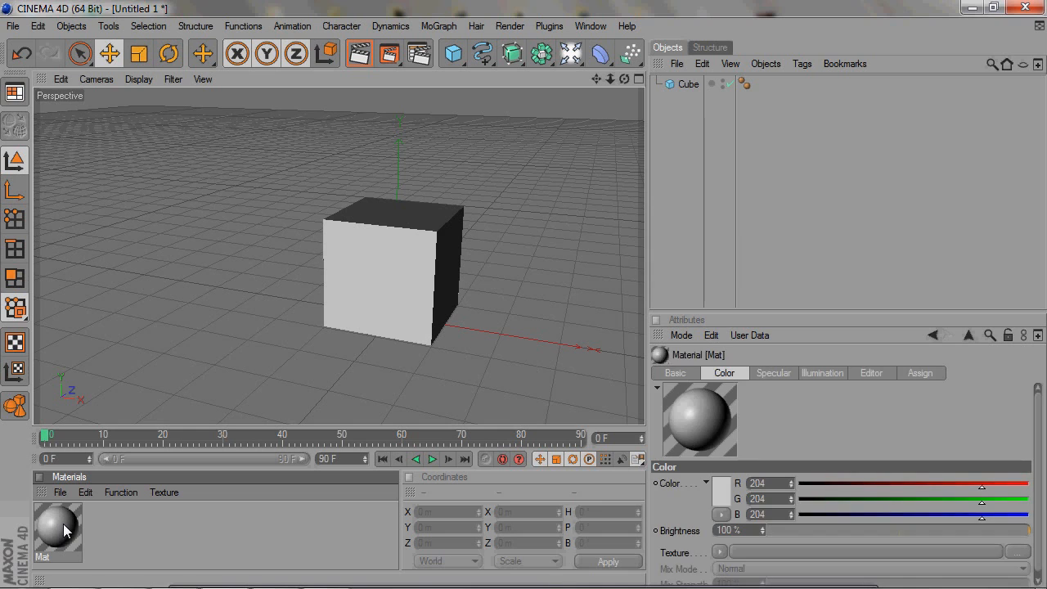
Step: Bring up Mat's material editor on the Color channel, leaving the default grey
double_click(57, 532)
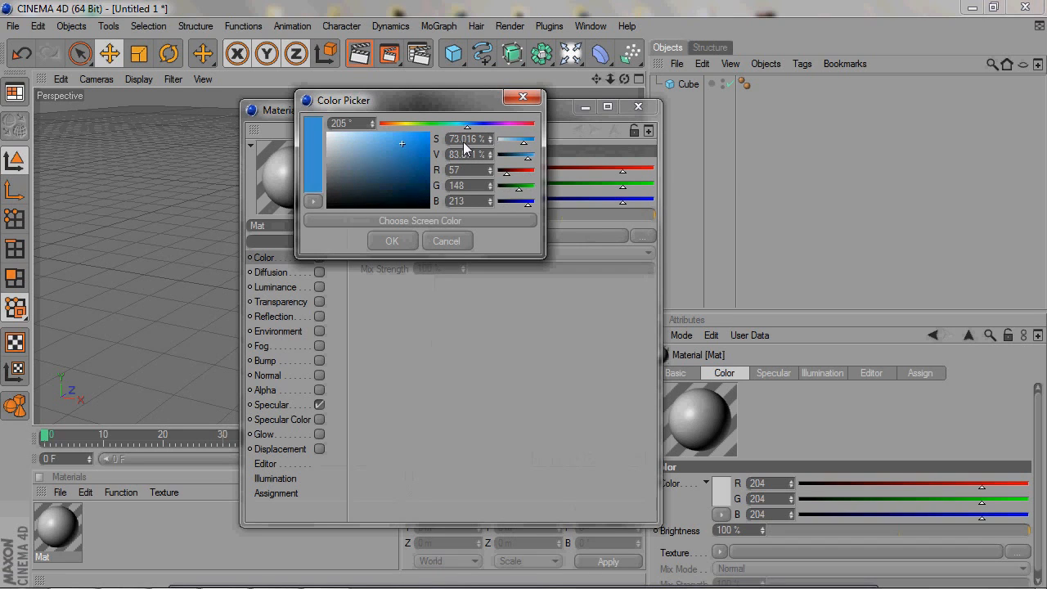
click(446, 241)
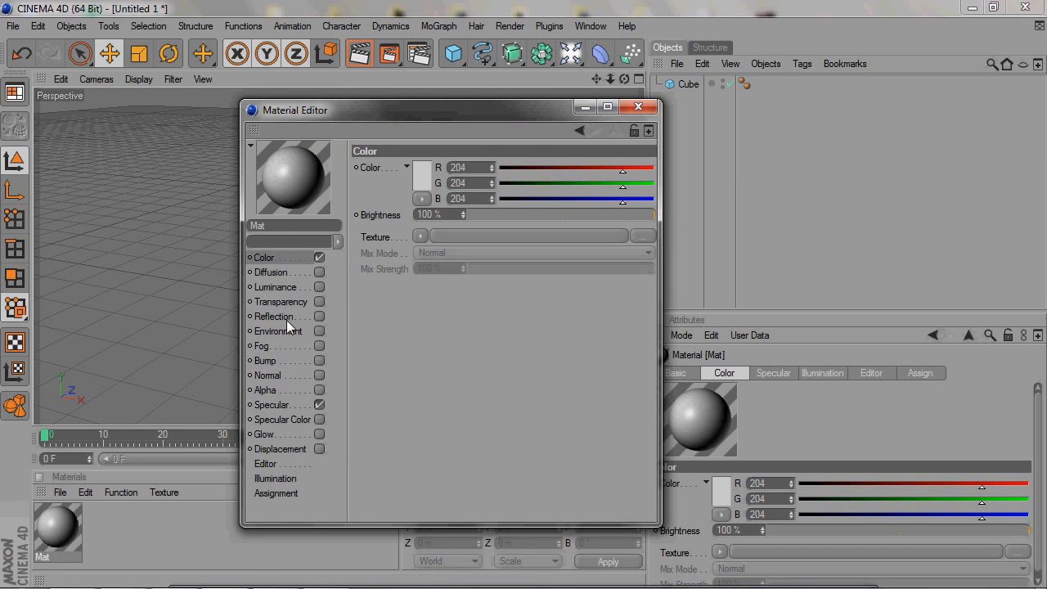
Step: Enable Reflection on Mat at 20% brightness, check Transparency, and close the editor
click(274, 317)
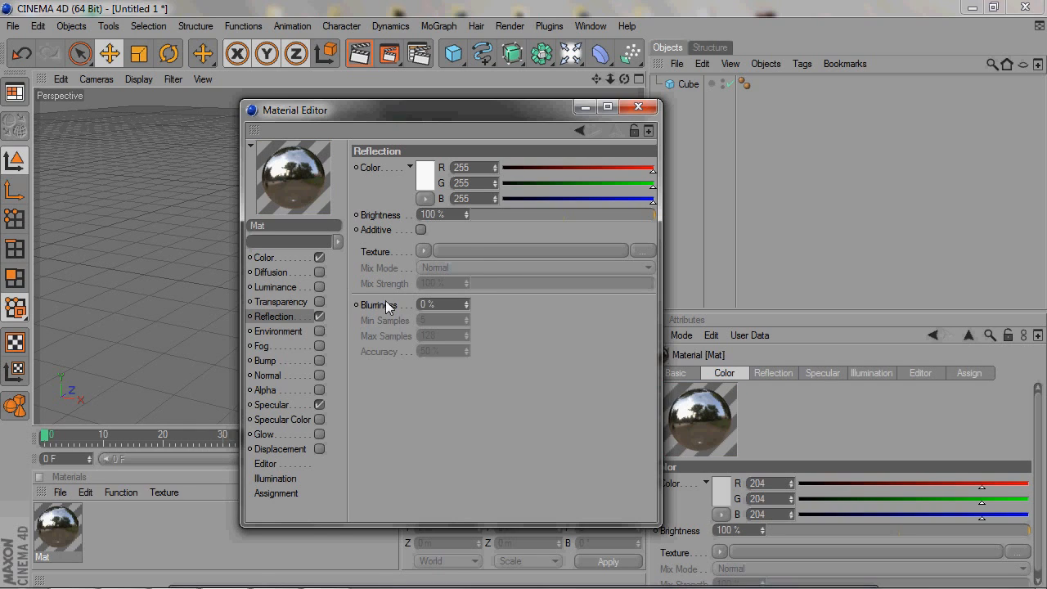
drag(651, 215, 511, 214)
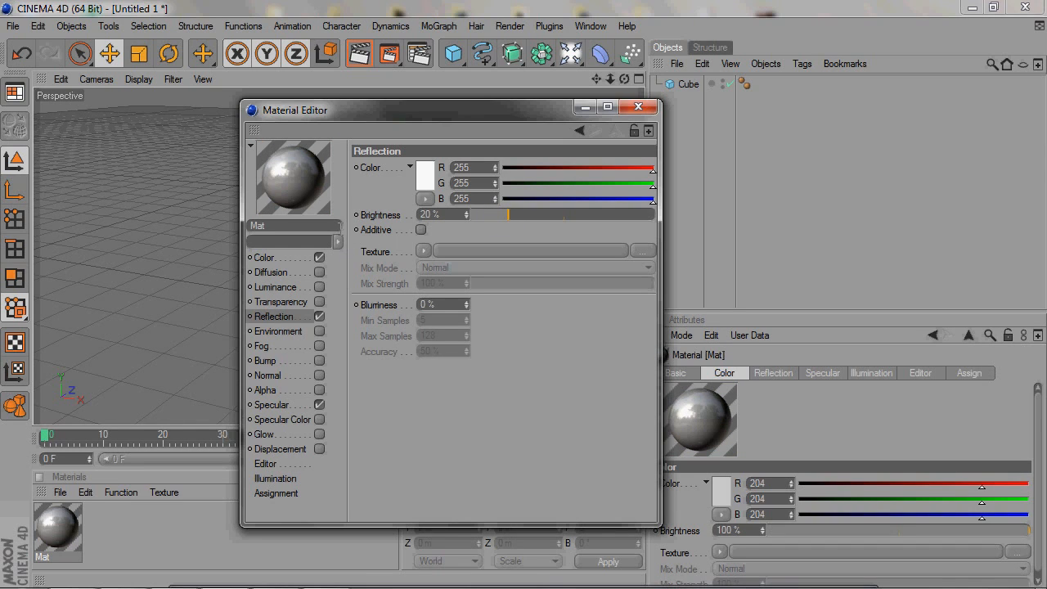
mouse_move(641, 106)
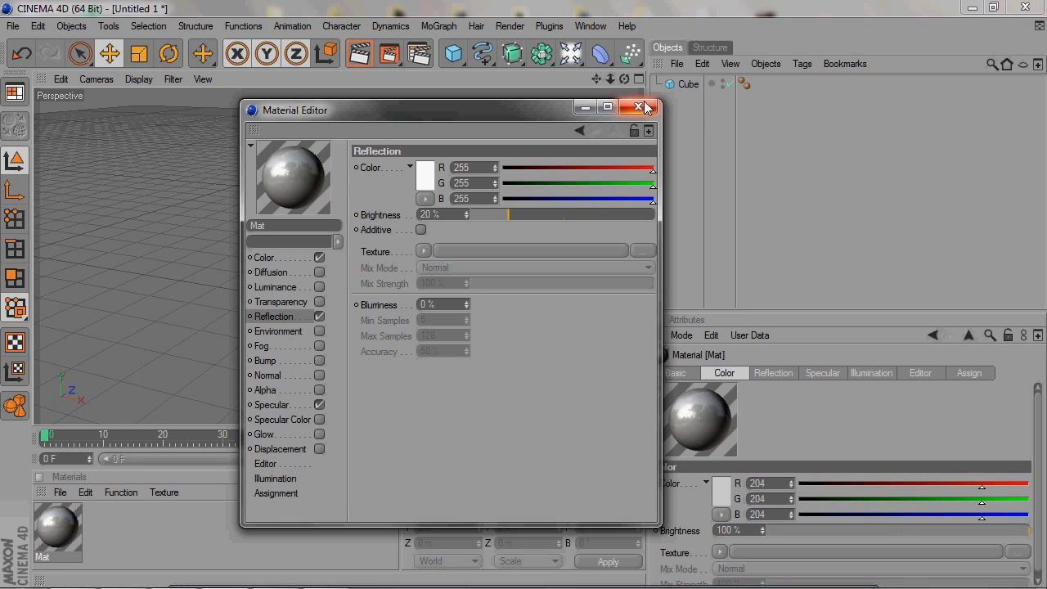
mouse_move(641, 108)
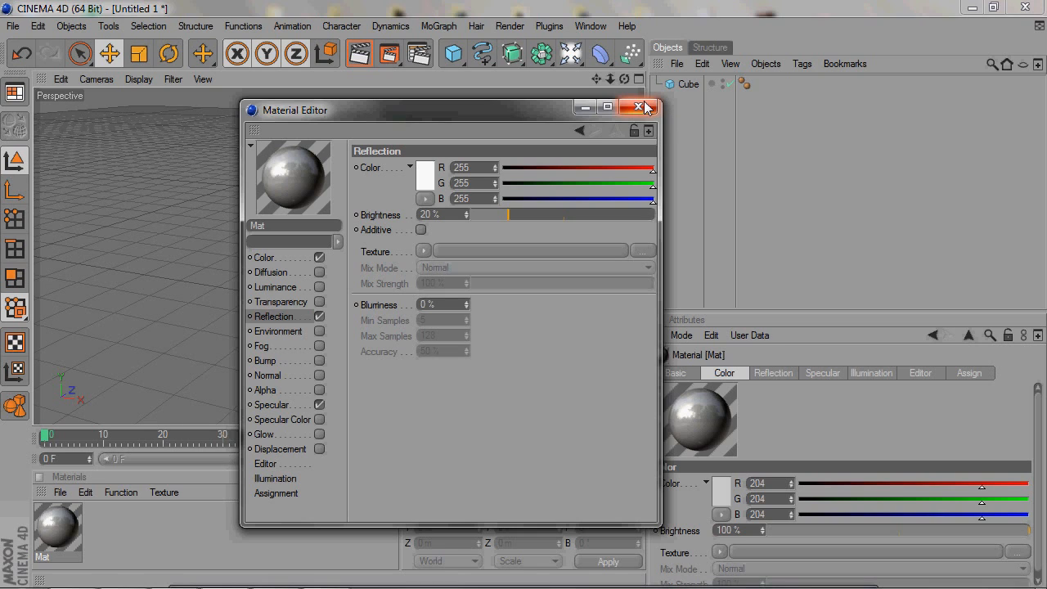
click(282, 301)
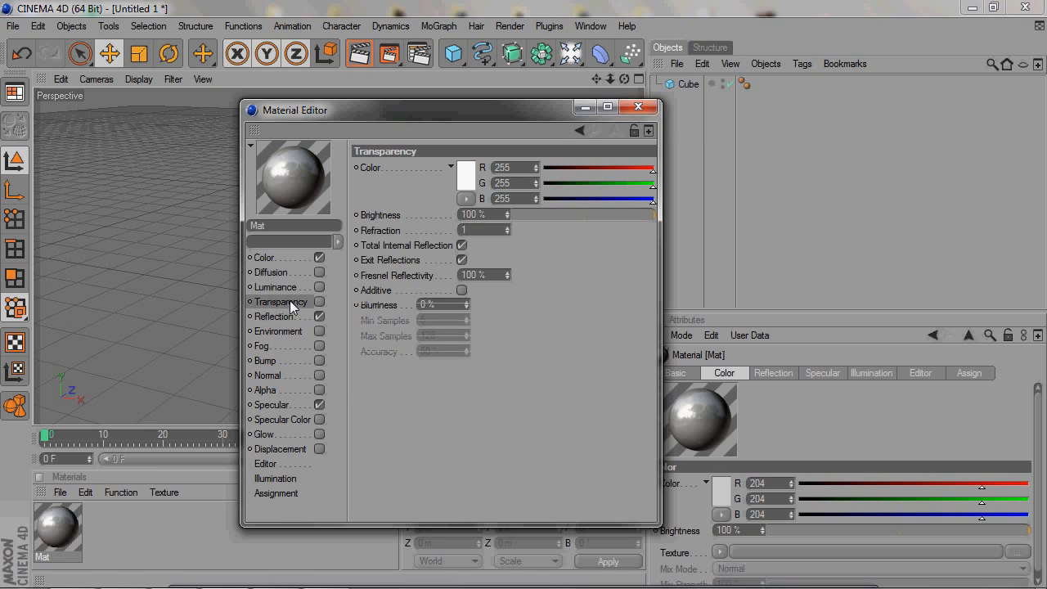
click(265, 257)
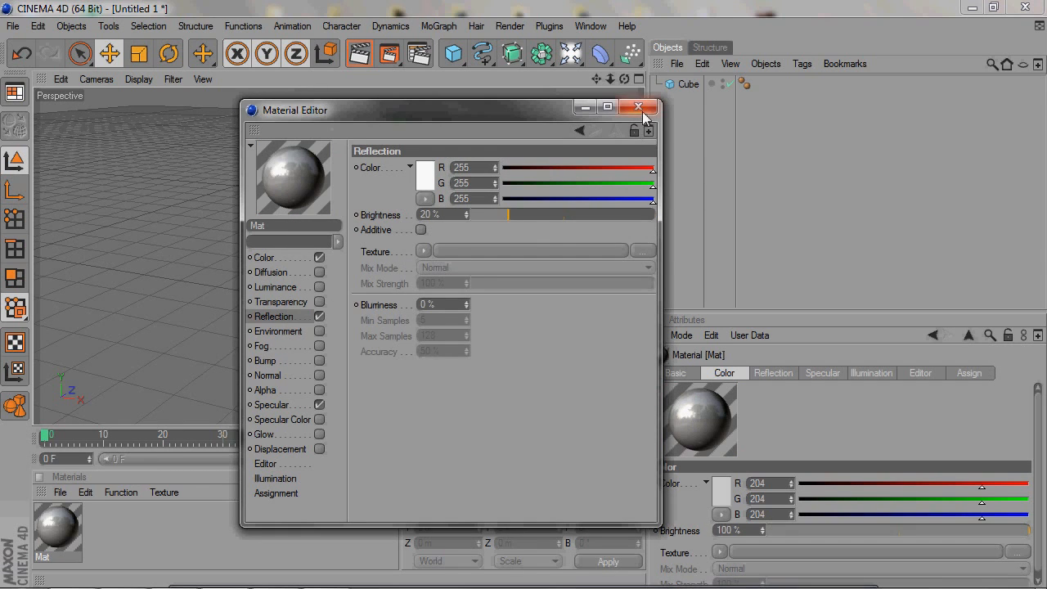
mouse_move(640, 107)
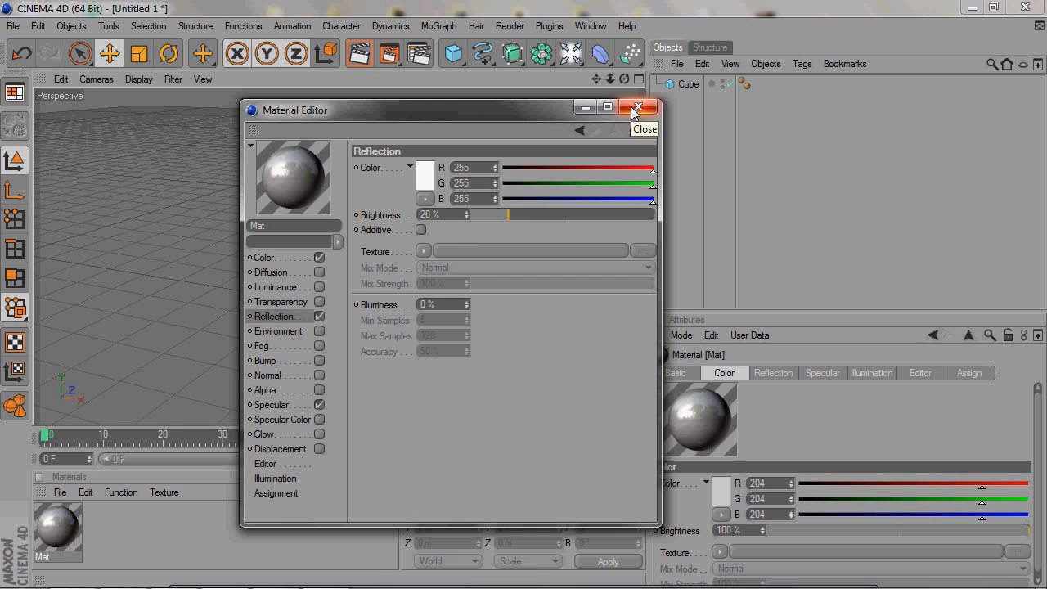
click(638, 107)
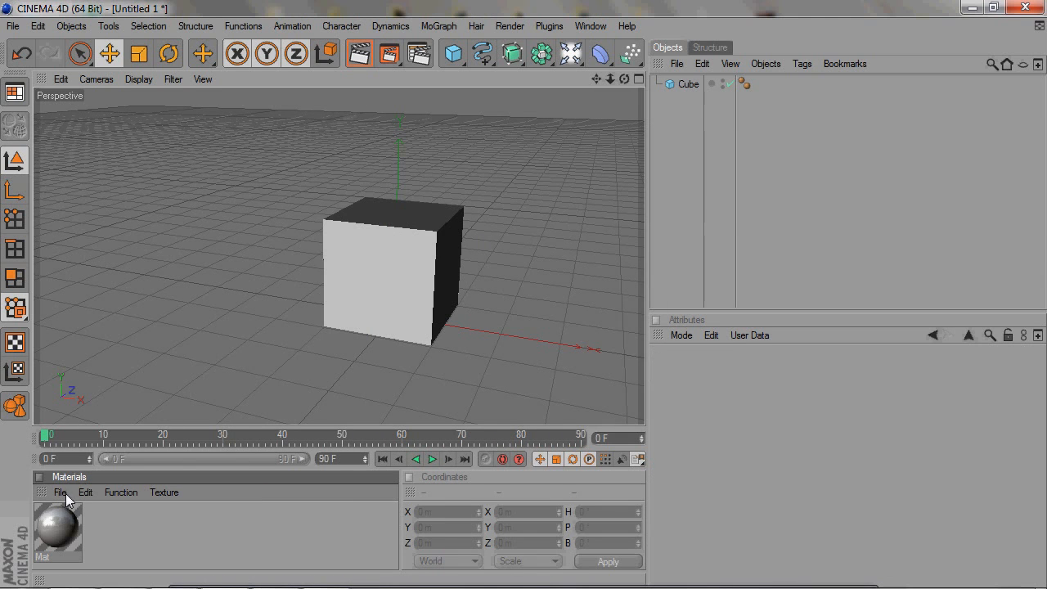
Step: Load the Glaze-Blue preset from Architecture Edition > Materials beside Mat
click(59, 491)
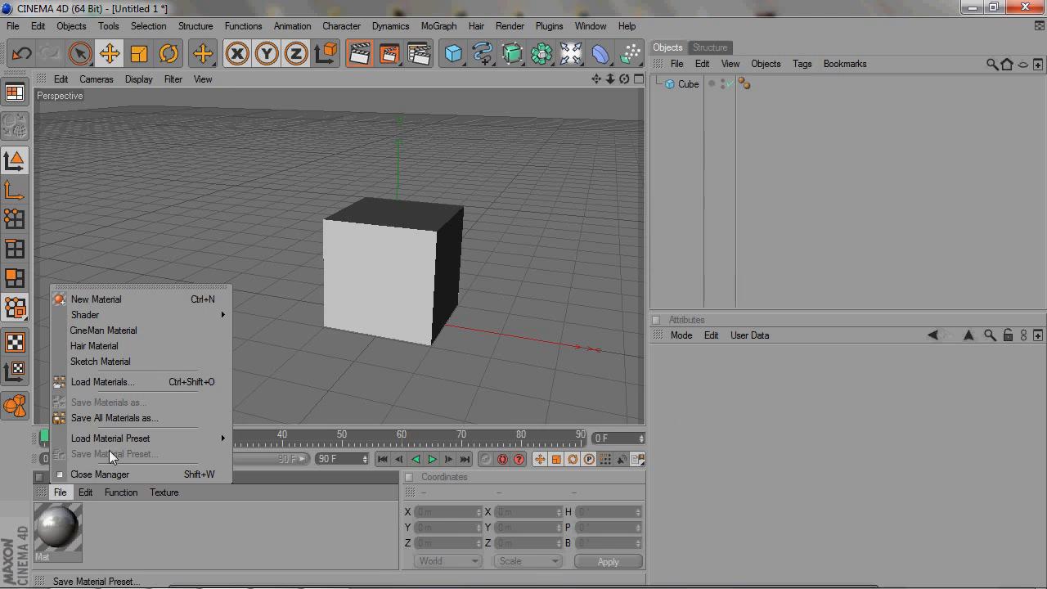
mouse_move(111, 438)
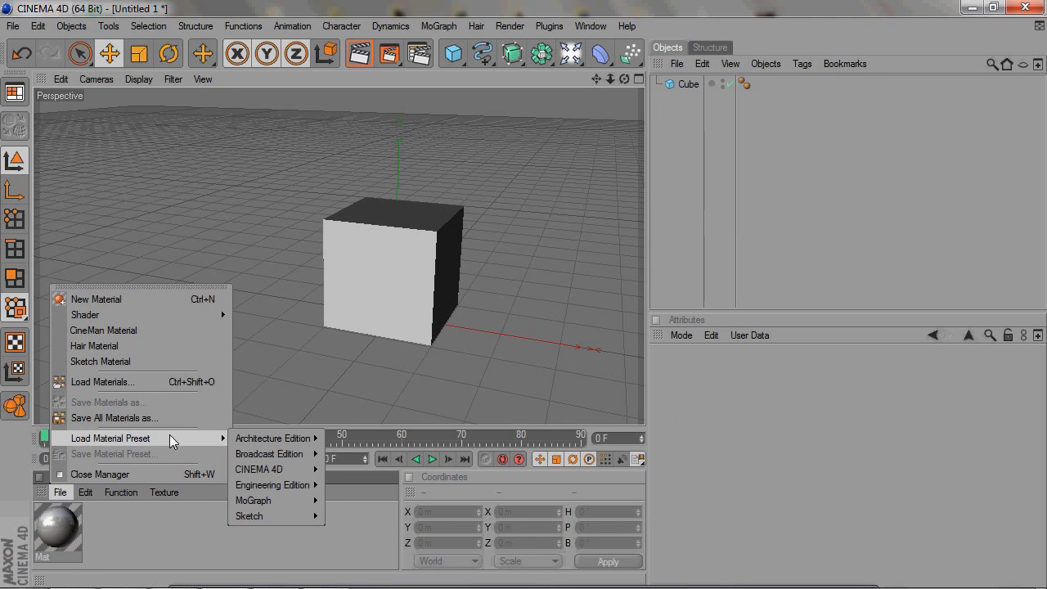
click(393, 440)
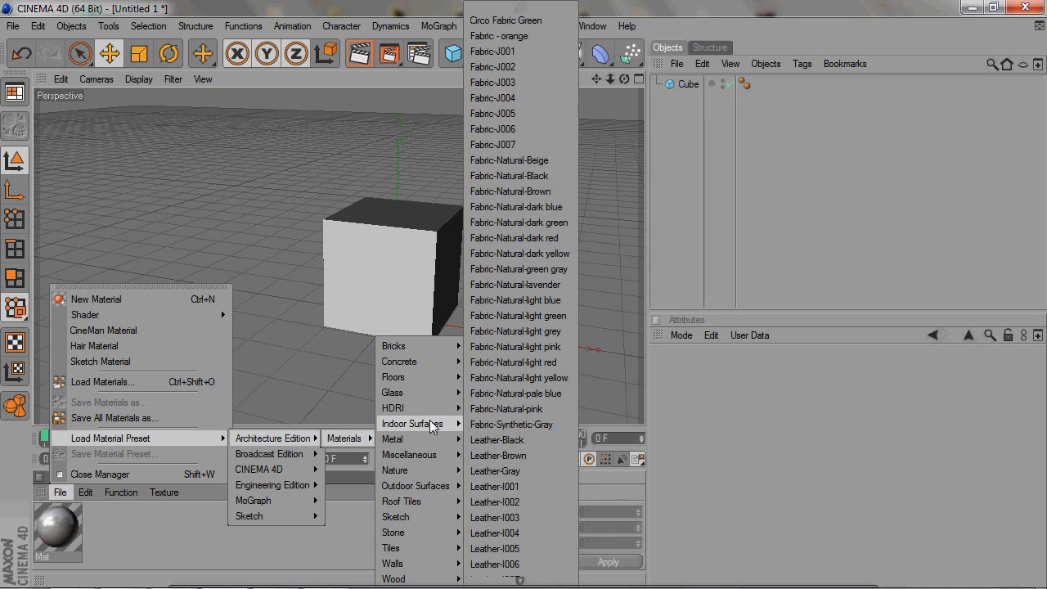
mouse_move(274, 484)
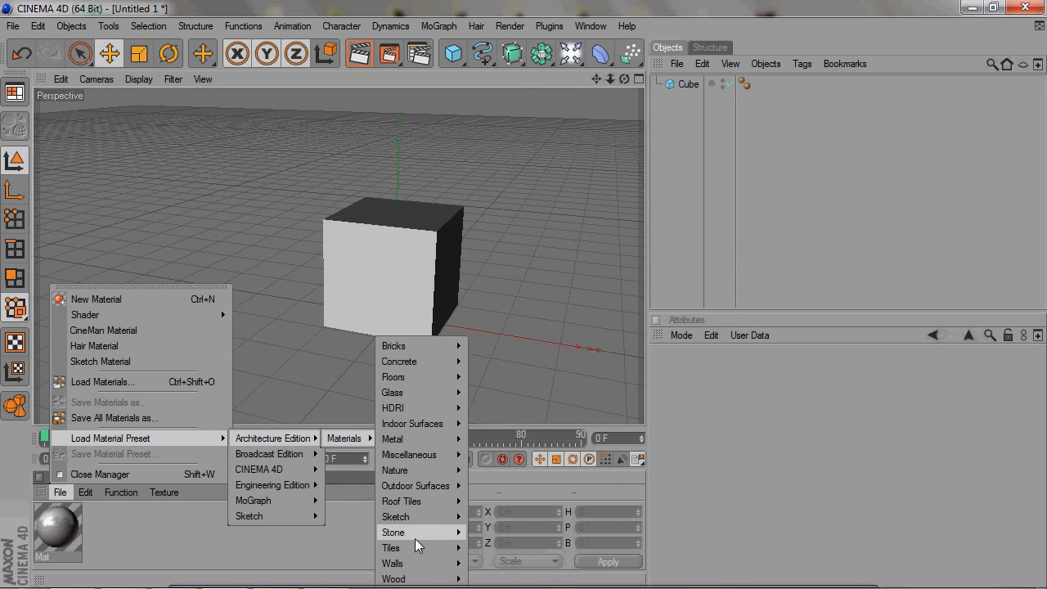
click(405, 579)
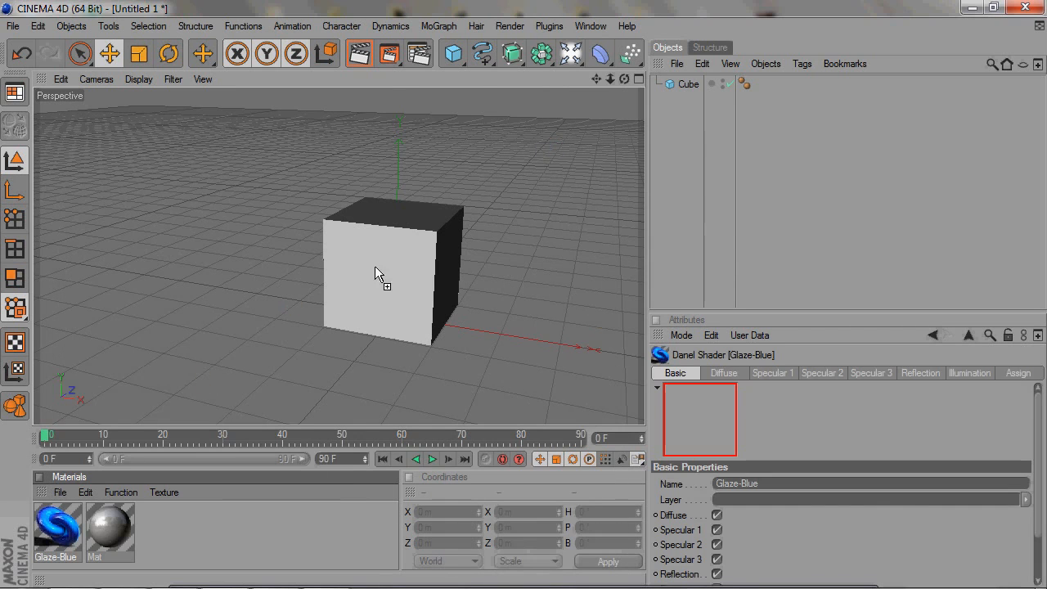
Step: Apply Glaze-Blue to the cube, then start creating a new material Mat.1
drag(56, 532, 392, 270)
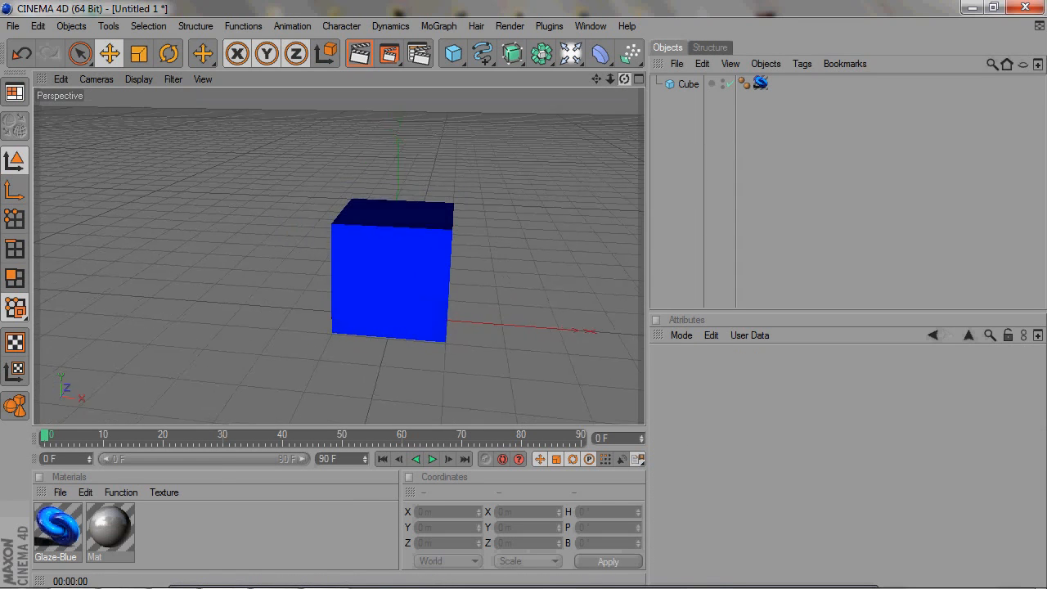
click(55, 492)
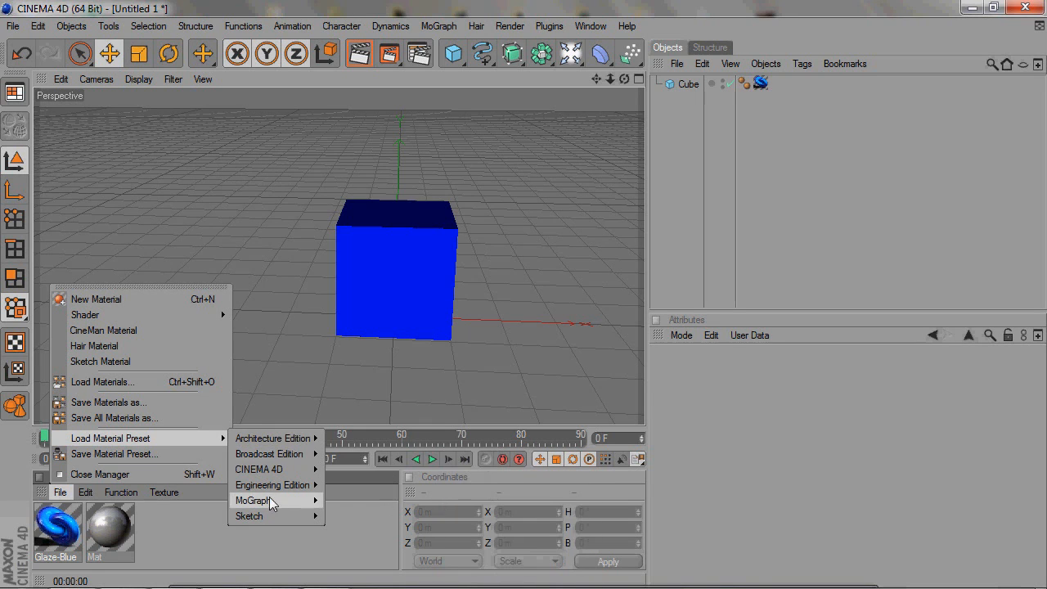
mouse_move(168, 545)
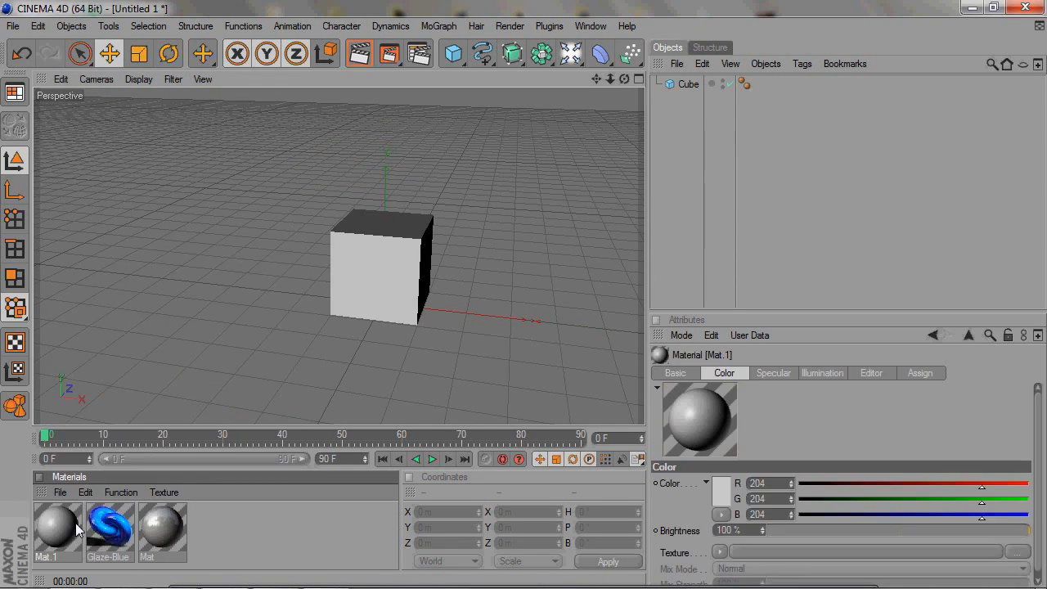
Step: Choose the C4D Tuts (2) image from CinemaFourDee > Pictures as Mat.1's Color texture
double_click(55, 536)
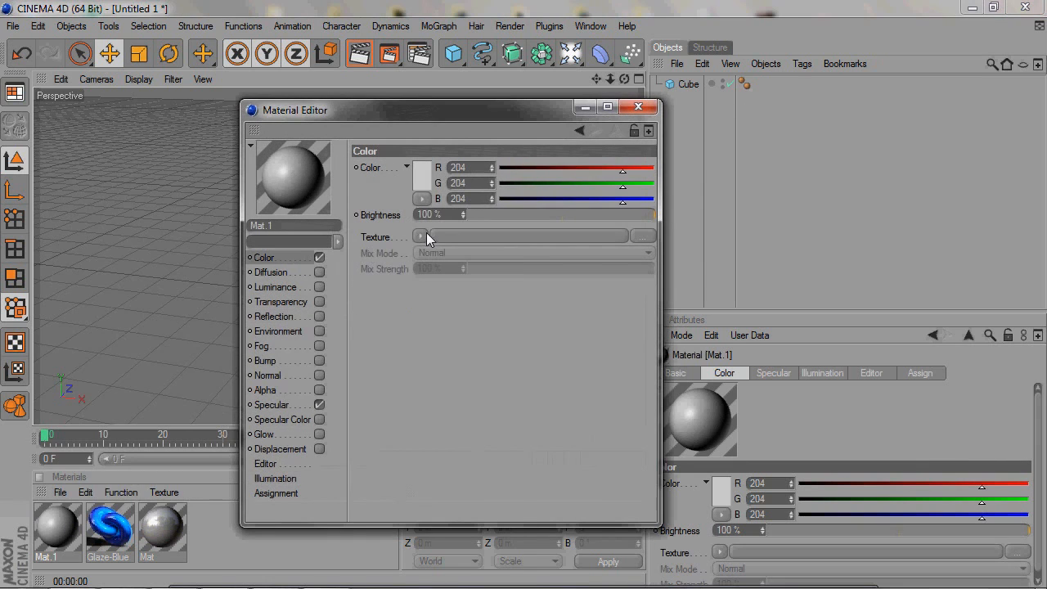
mouse_move(454, 270)
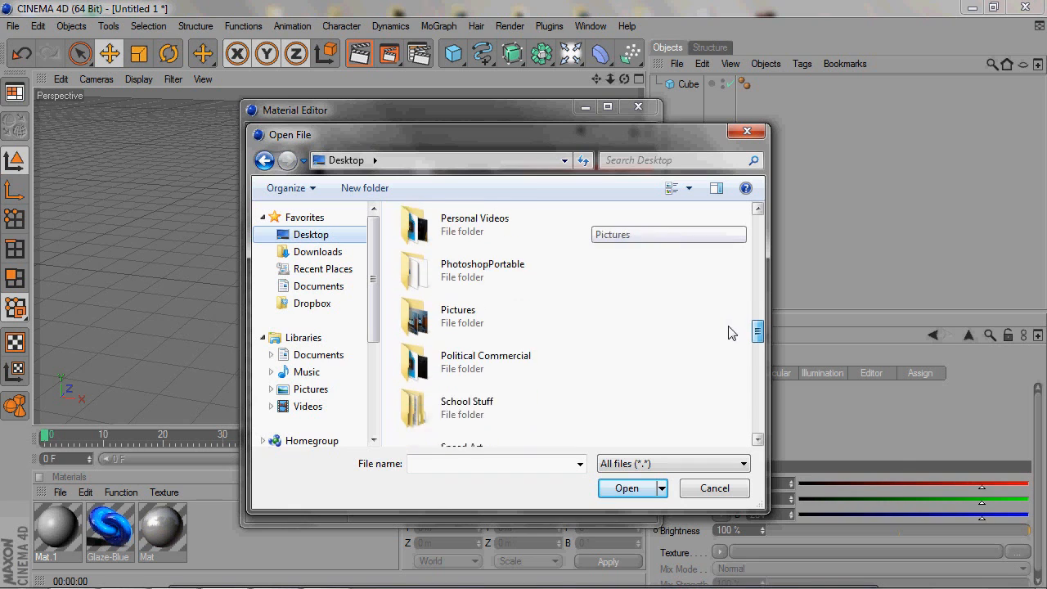
scroll(down, 3)
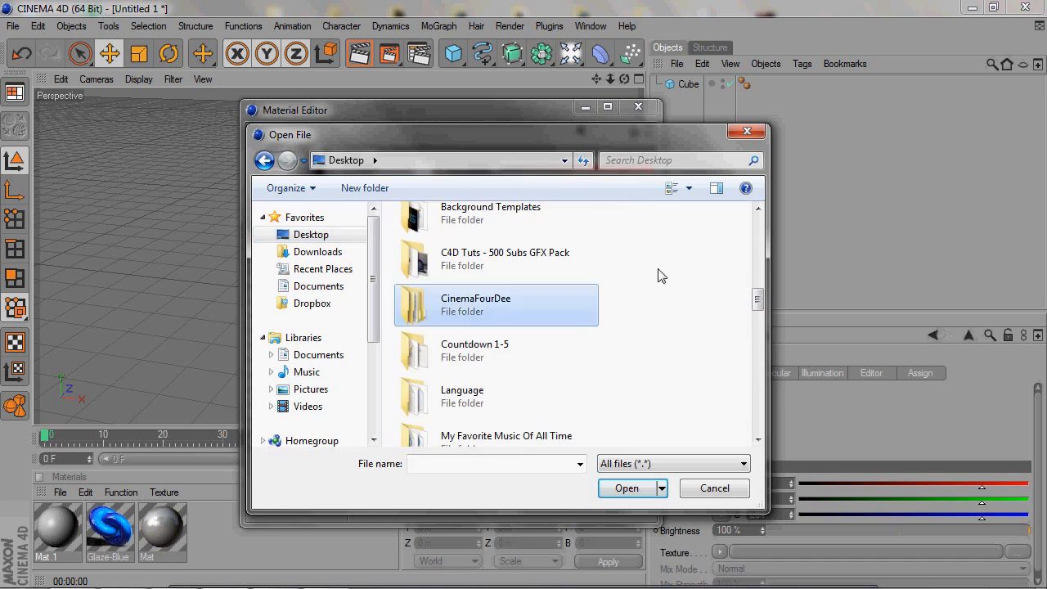
double_click(475, 304)
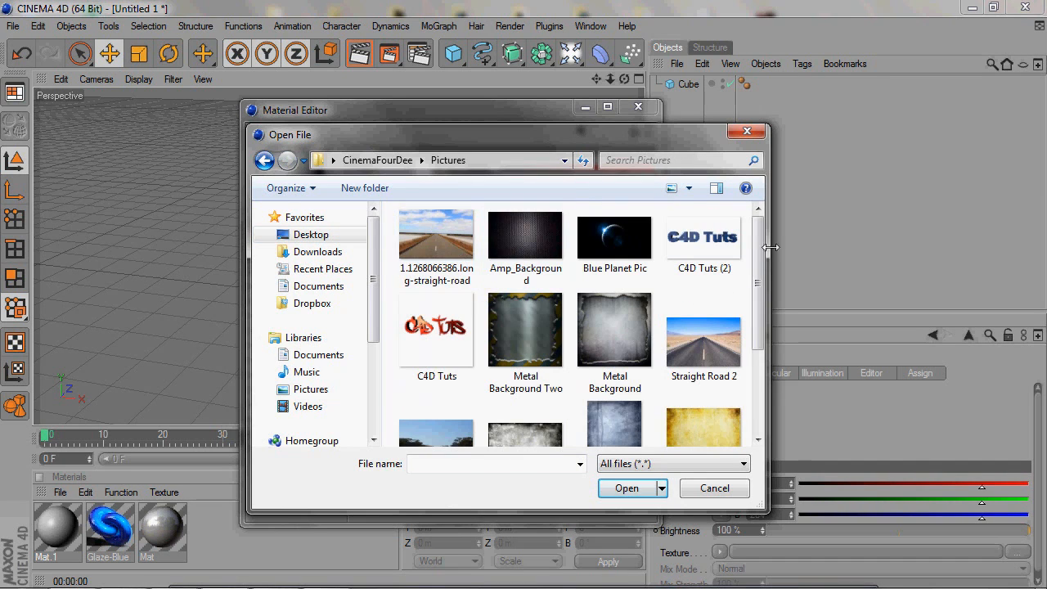
click(626, 488)
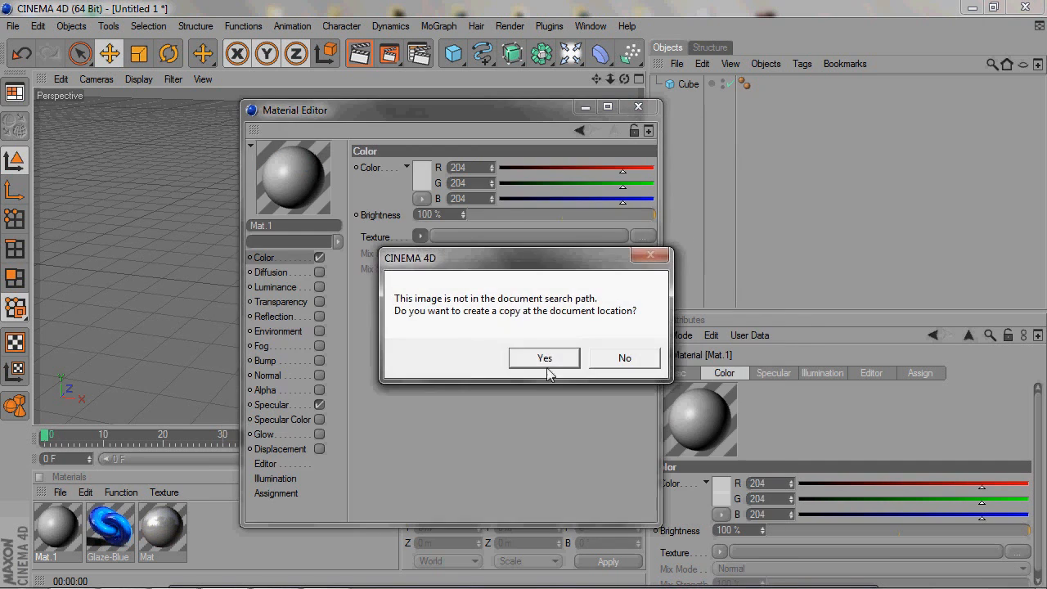
Step: Copy the image to the document, render the textured cube, and add a Background object with Mat.1
click(544, 358)
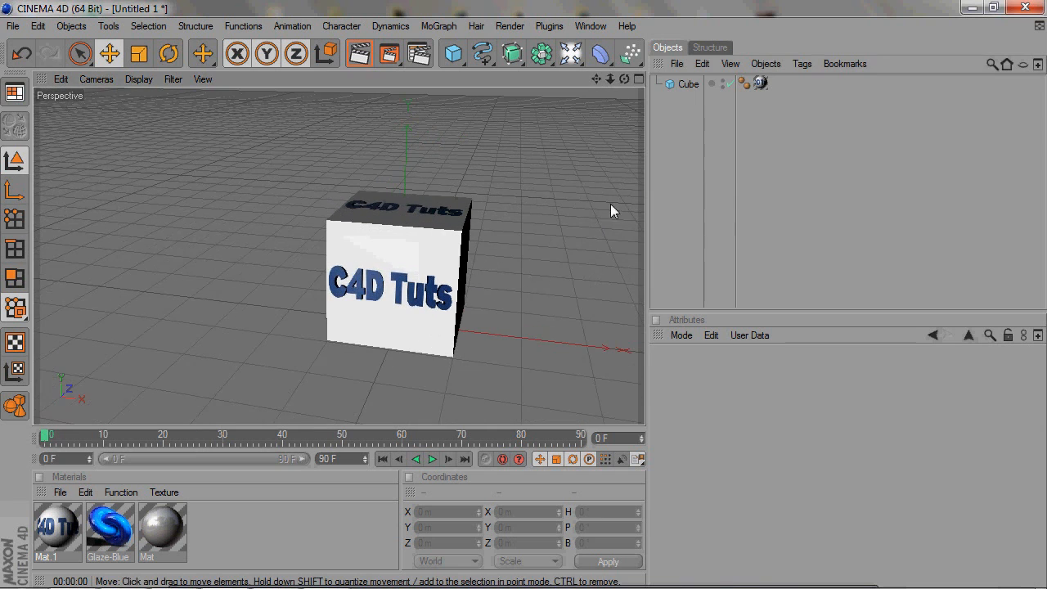
click(354, 53)
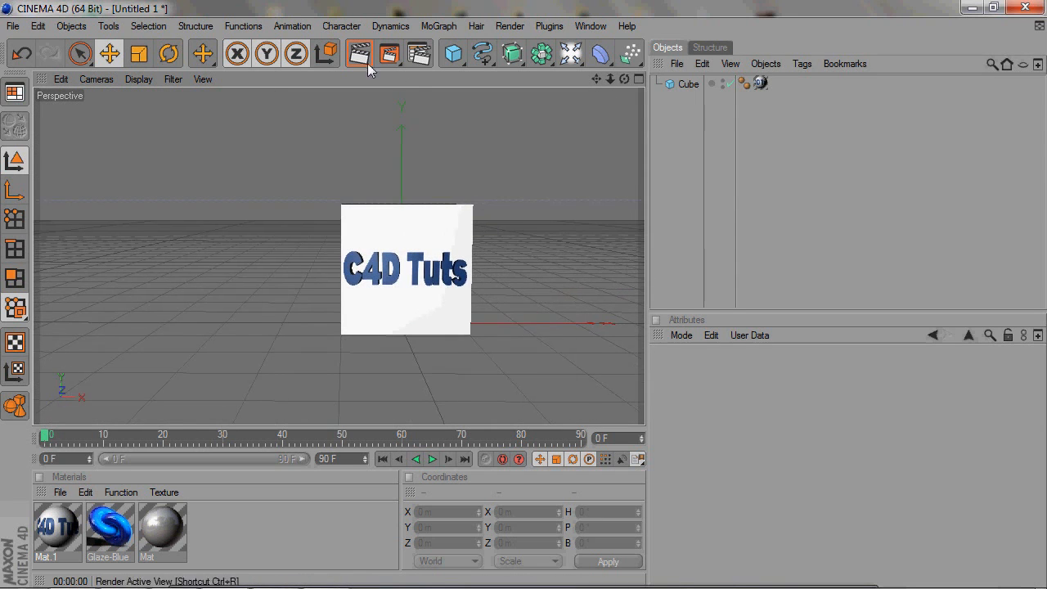
click(355, 53)
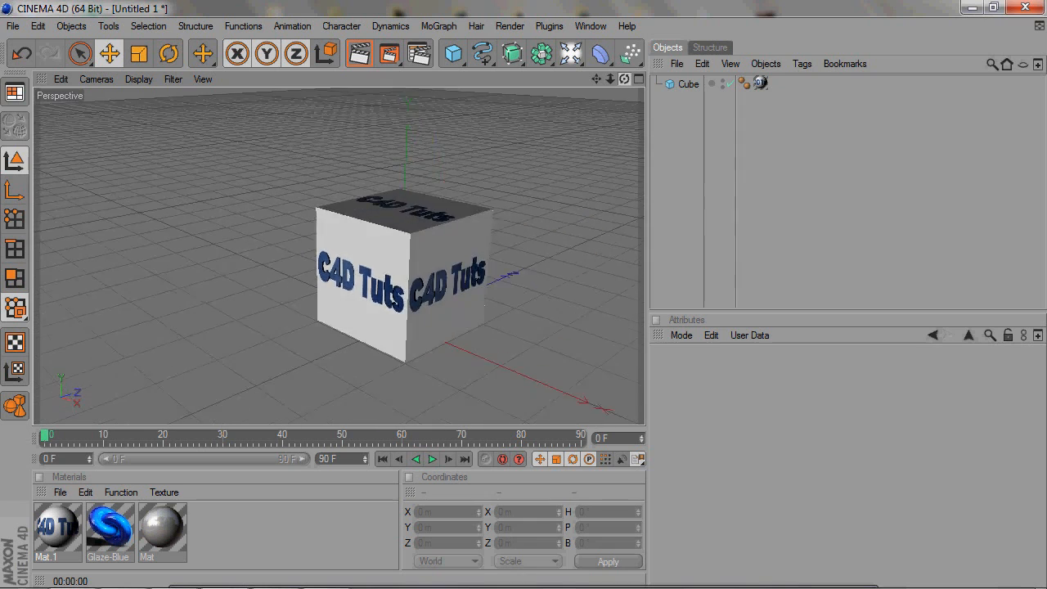
click(595, 53)
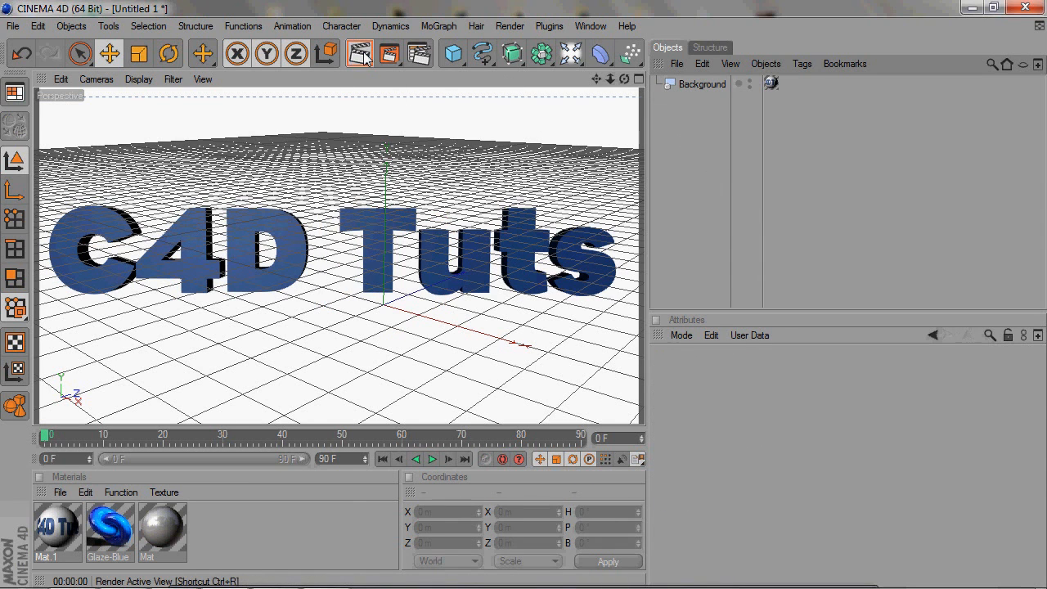
click(362, 54)
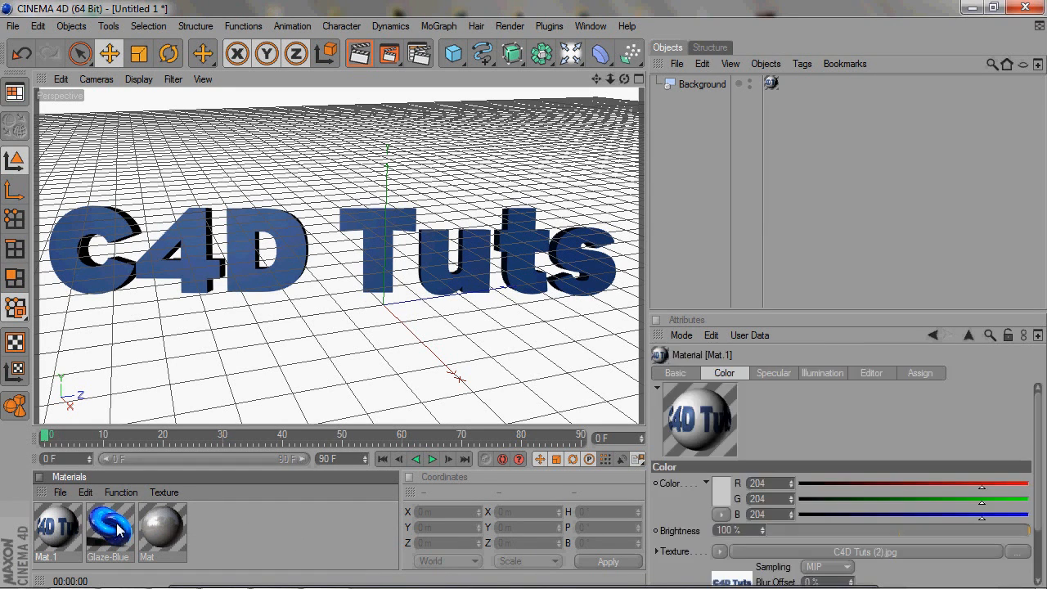
click(211, 532)
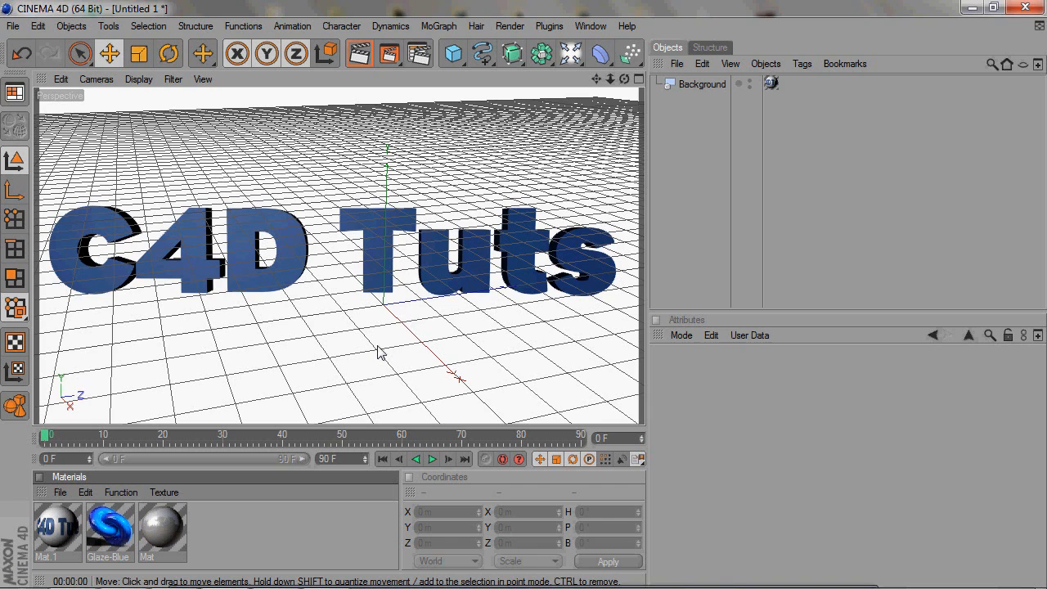
mouse_move(435, 284)
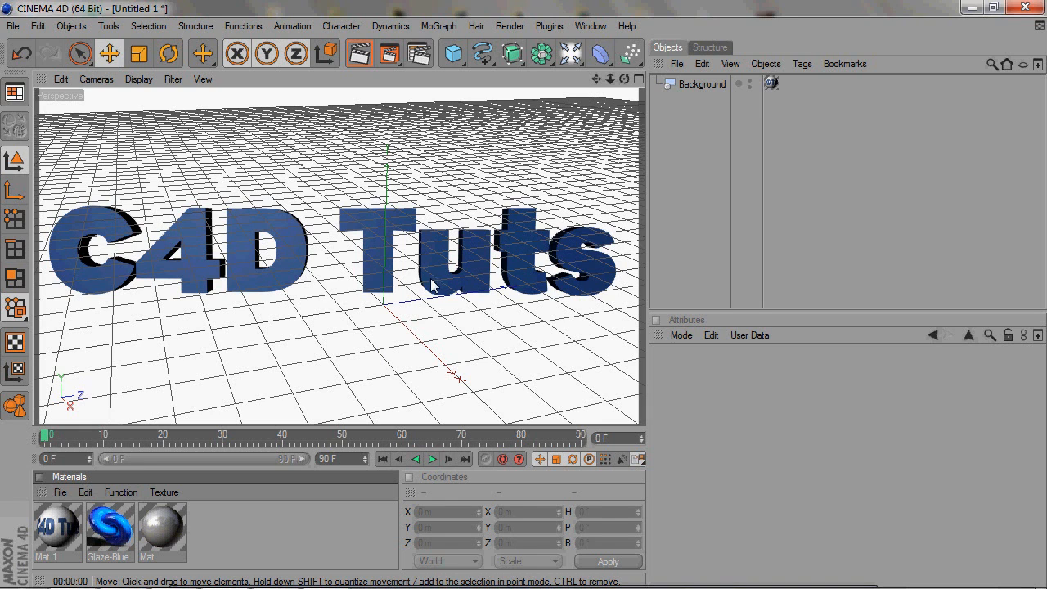
mouse_move(346, 247)
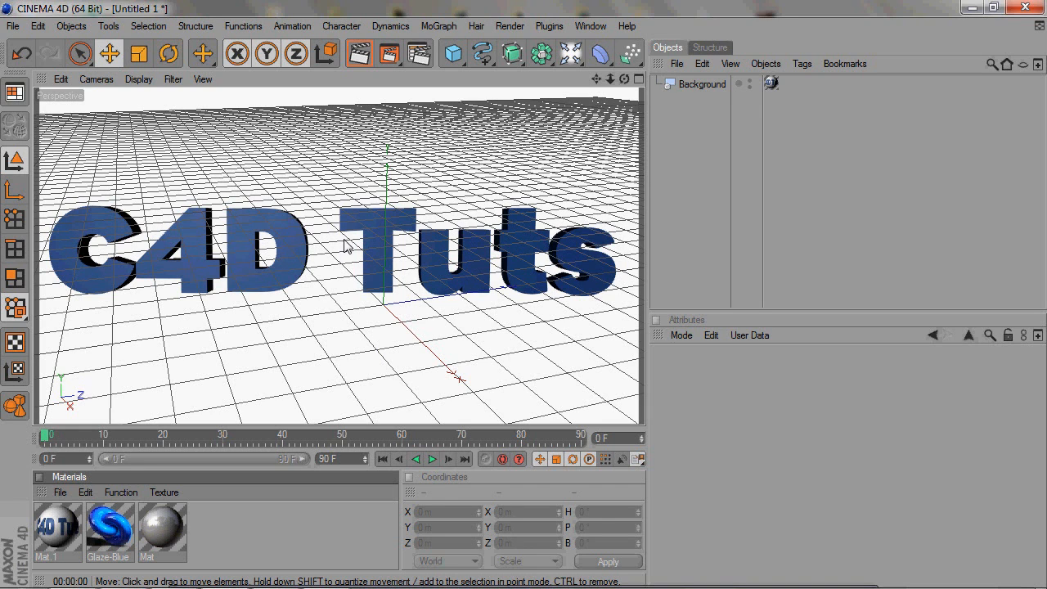
mouse_move(357, 277)
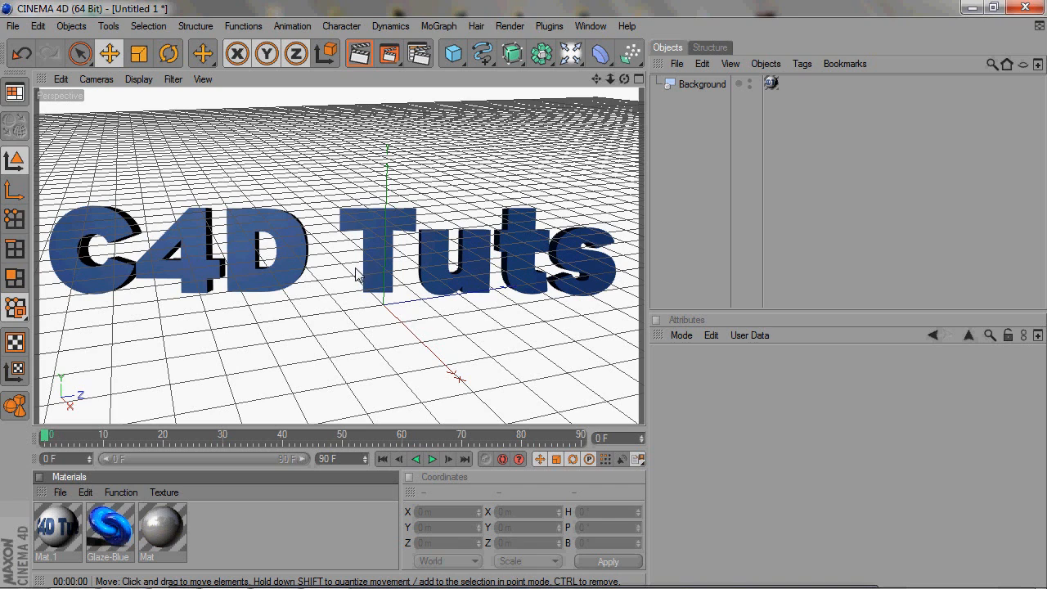